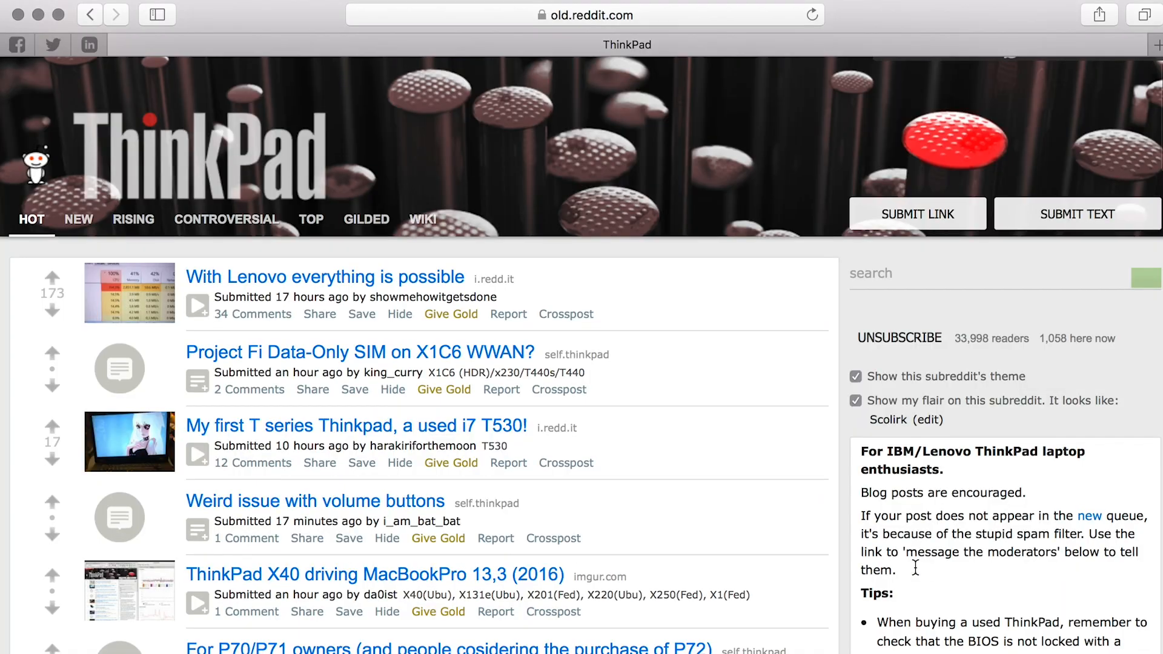
- Scroll the r/thinkpad front page down to the later posts and sidebar links
scroll("down", 3)
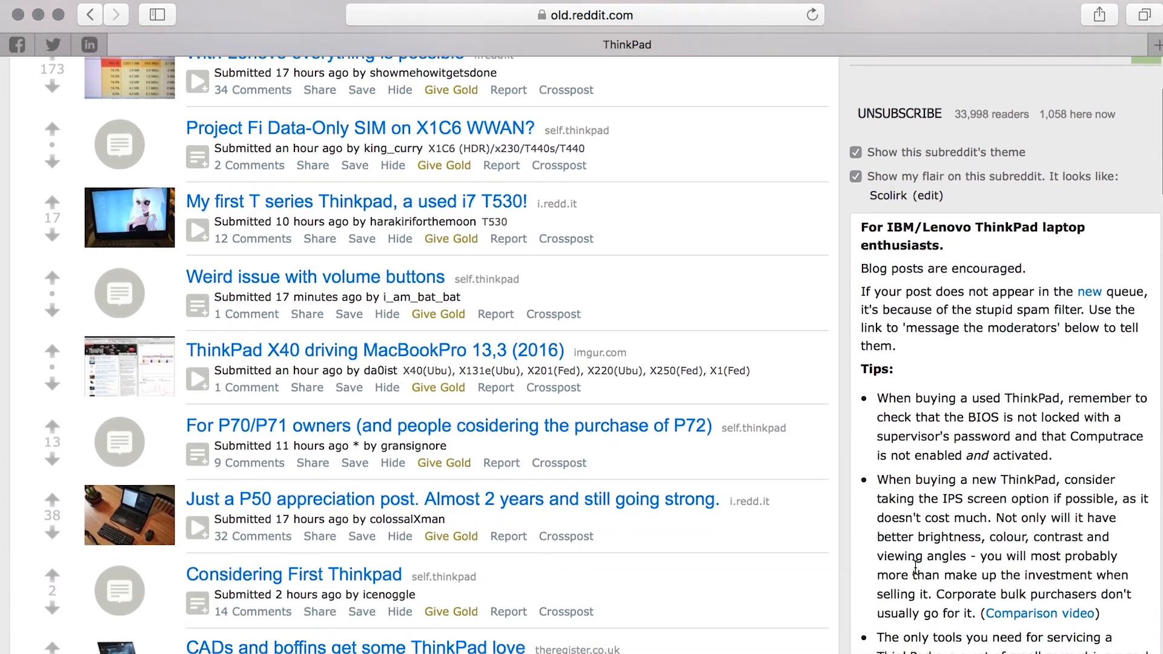
scroll("down", 3)
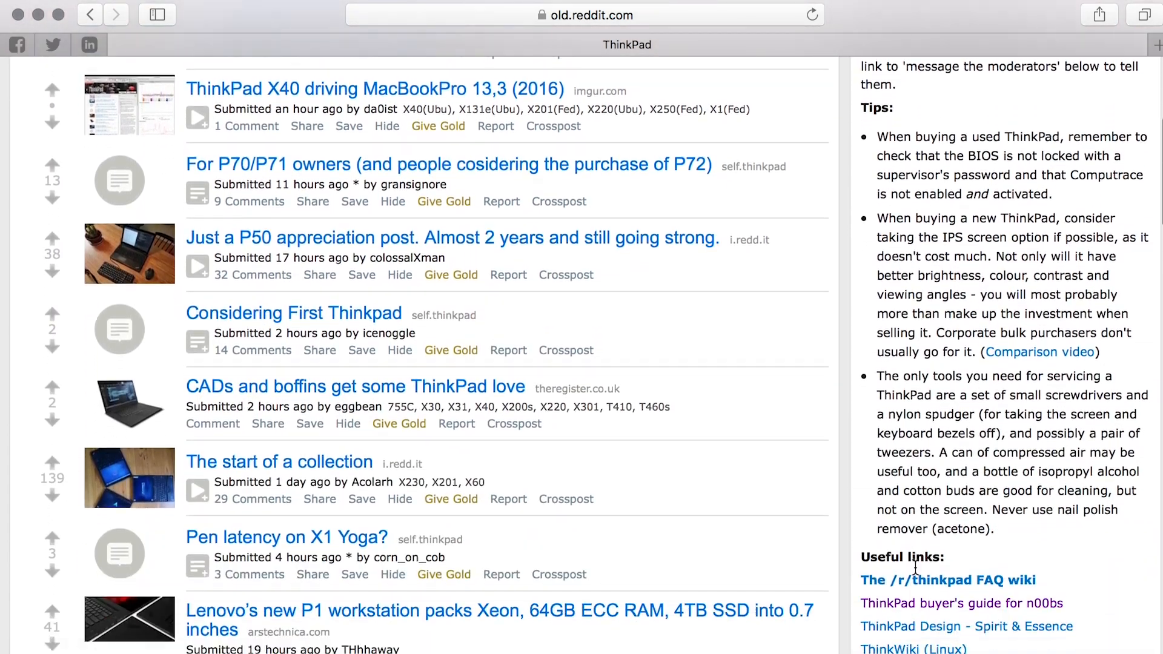
scroll("down", 3)
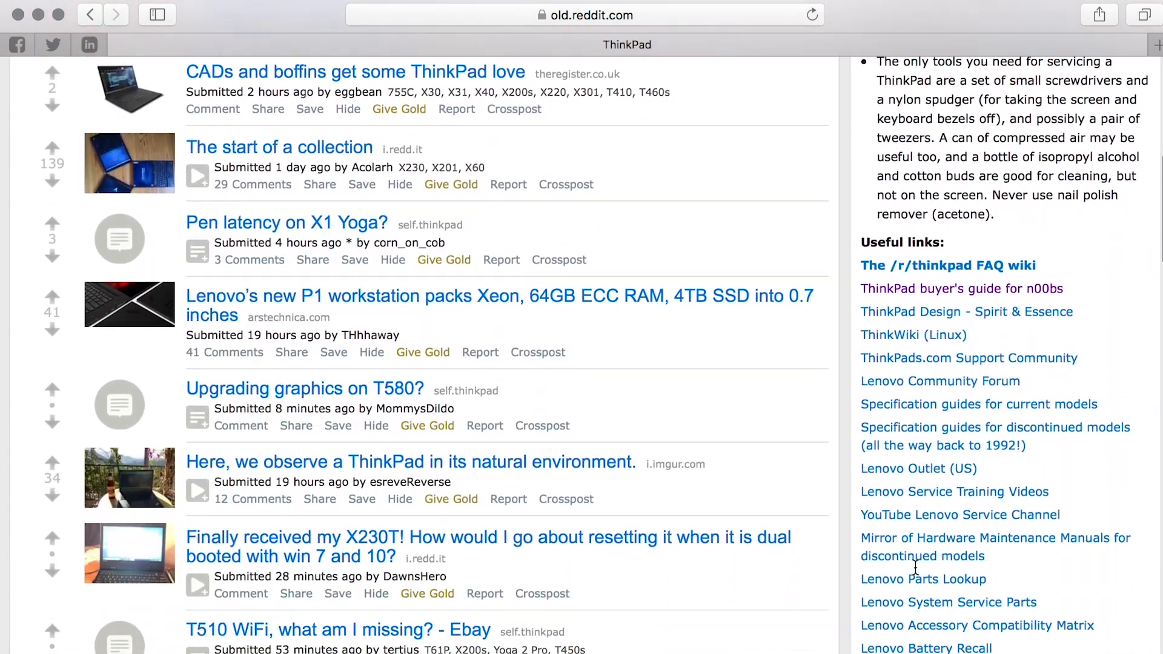
scroll("down", 3)
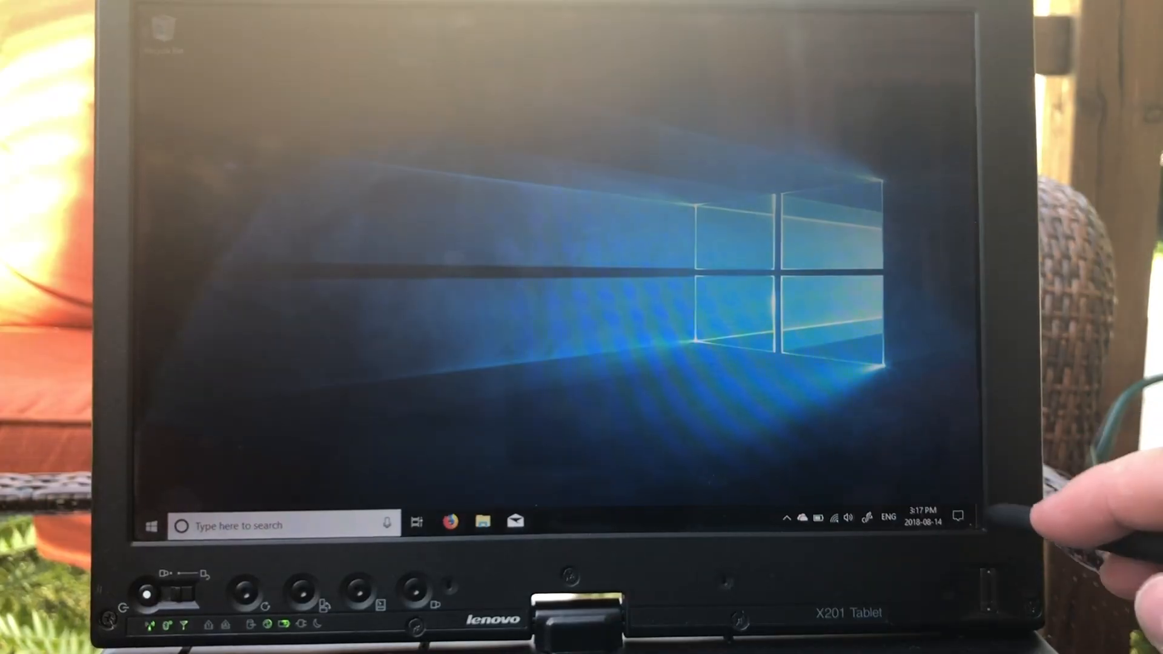
- Turn on Tablet mode from Action Center and dismiss the Xbox app's What's new screen
left_click(958, 518)
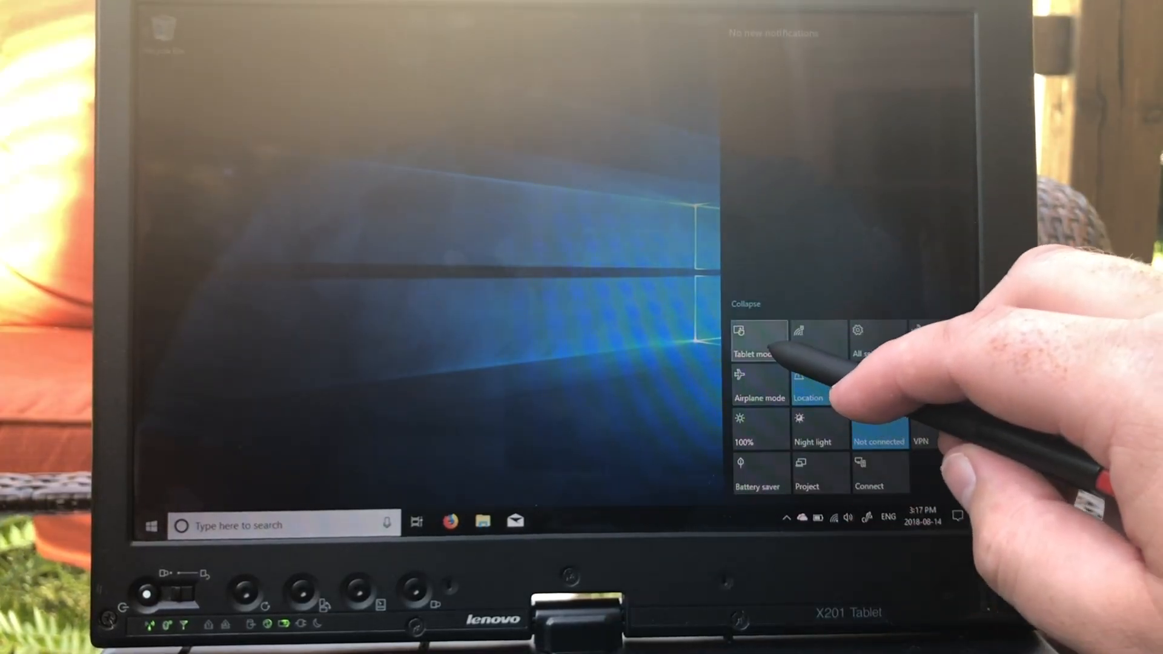
left_click(756, 341)
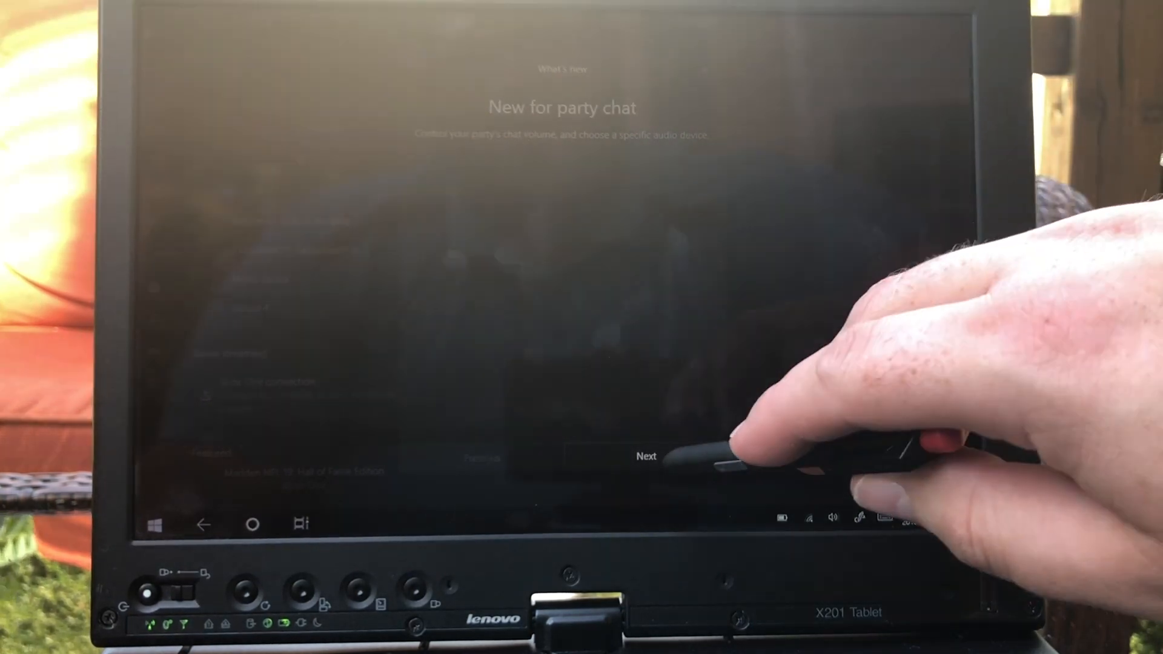
left_click(644, 457)
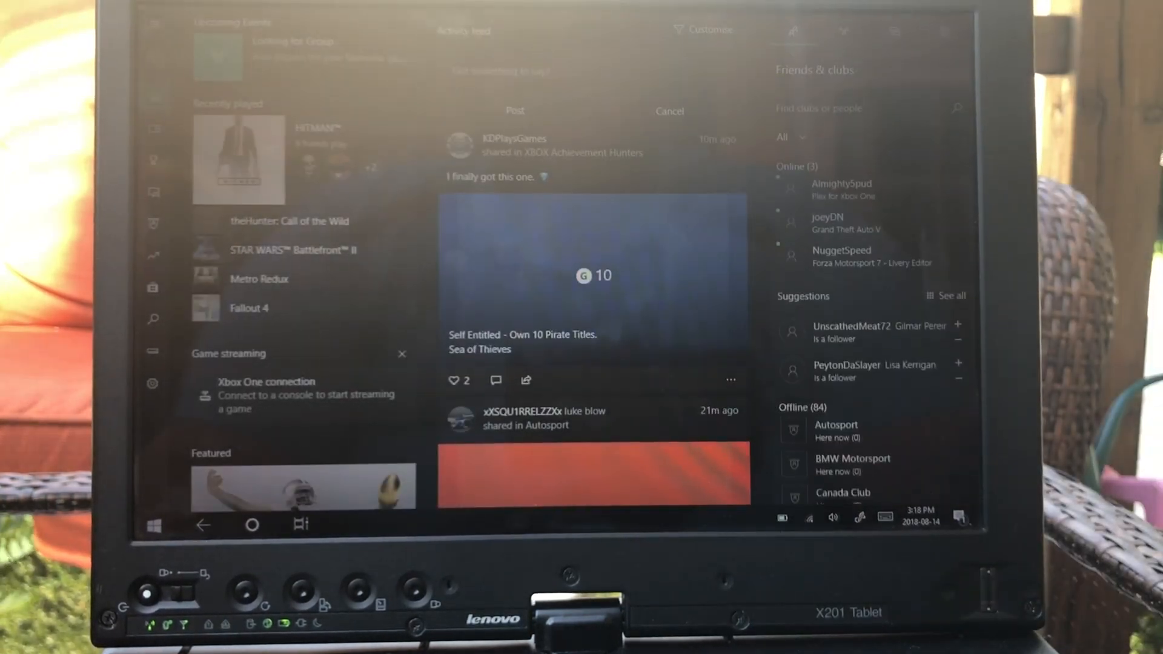